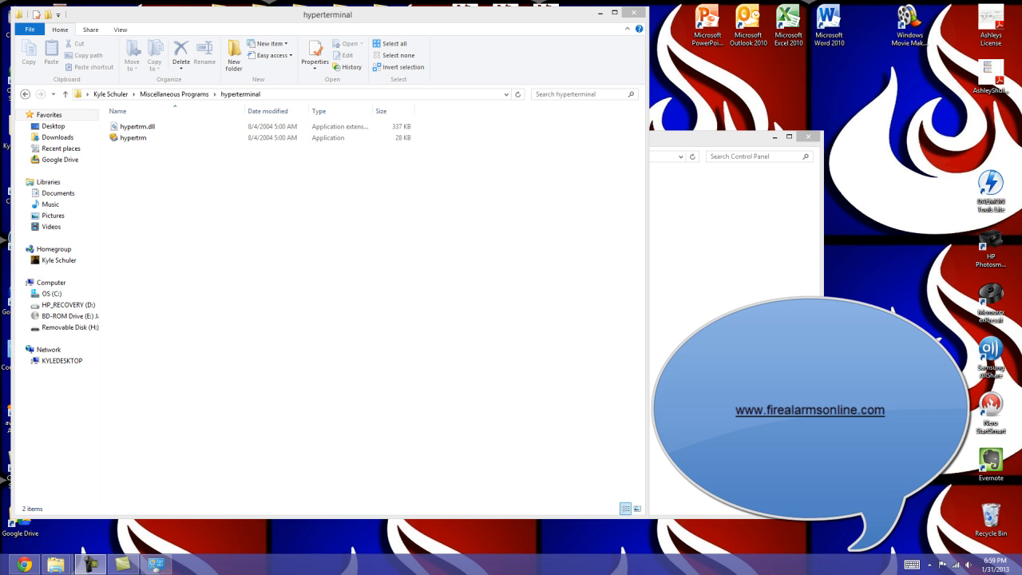
{"action": "mouse_move", "coordinate": [281, 287]}
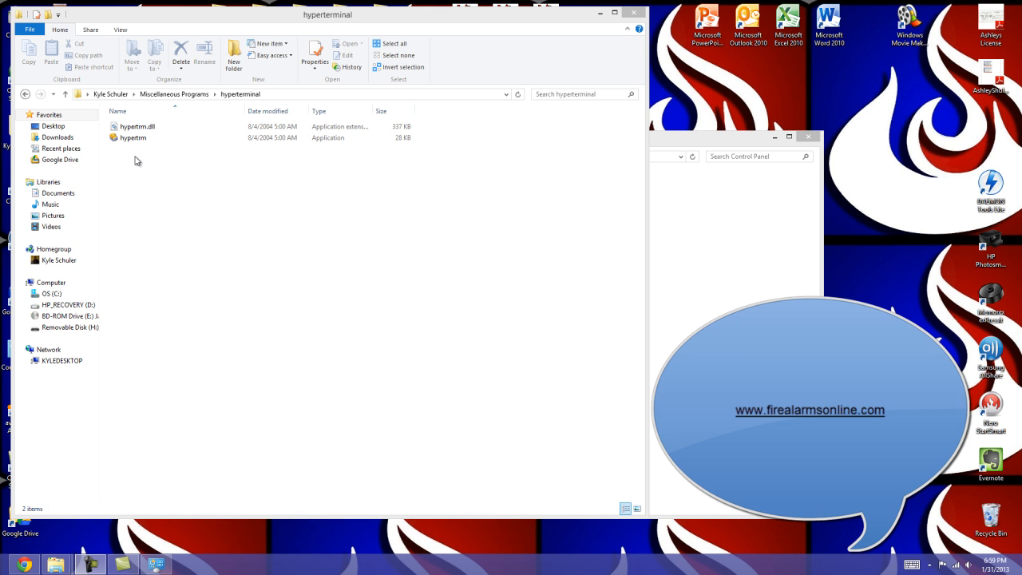
{"action": "mouse_move", "coordinate": [139, 155]}
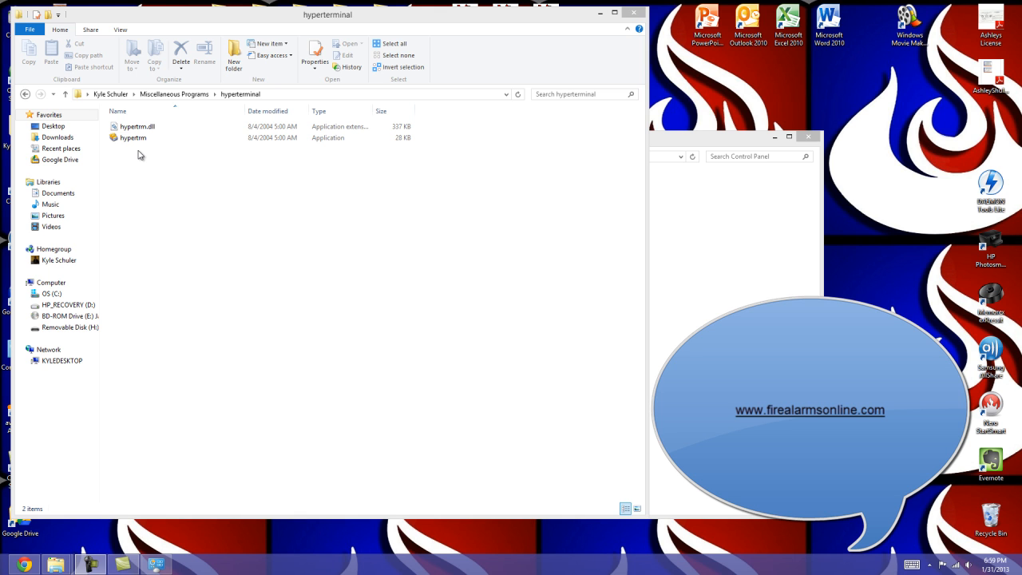
Launch HyperTerminal and create a connection named 'FCI 7100' using COM1.
{"action": "left_click", "coordinate": [133, 138]}
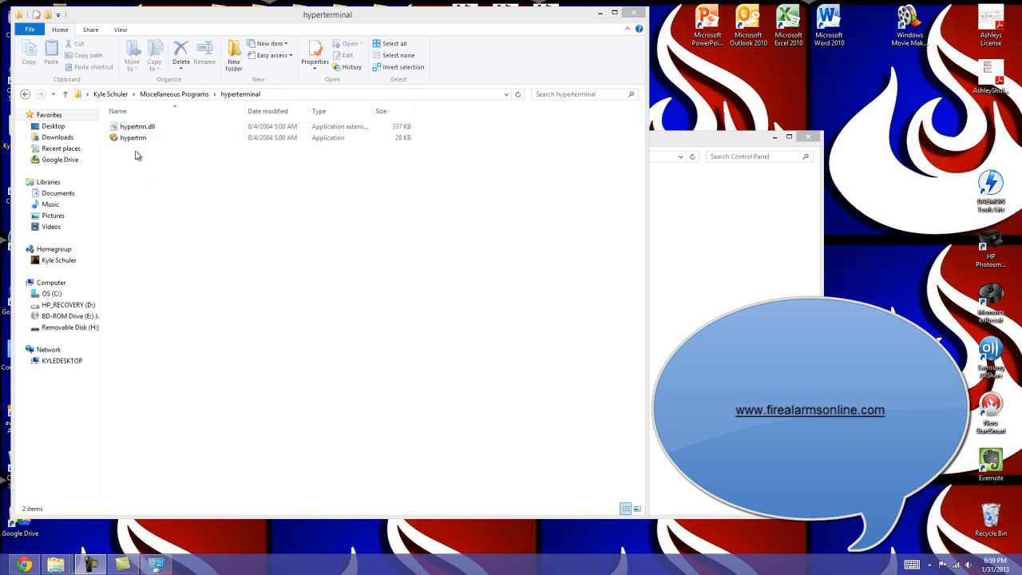
{"action": "mouse_move", "coordinate": [137, 164]}
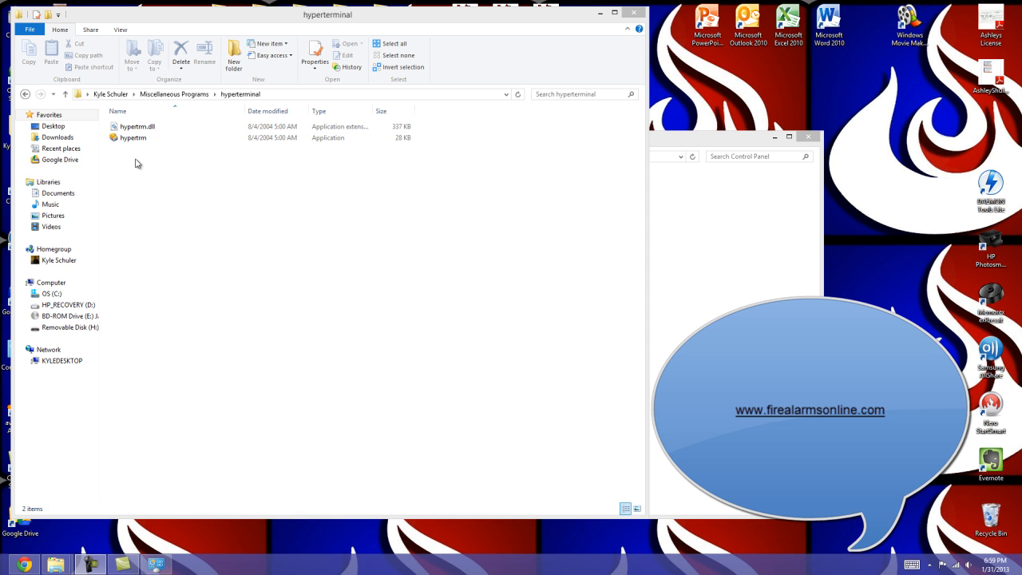
{"action": "left_click", "coordinate": [133, 137]}
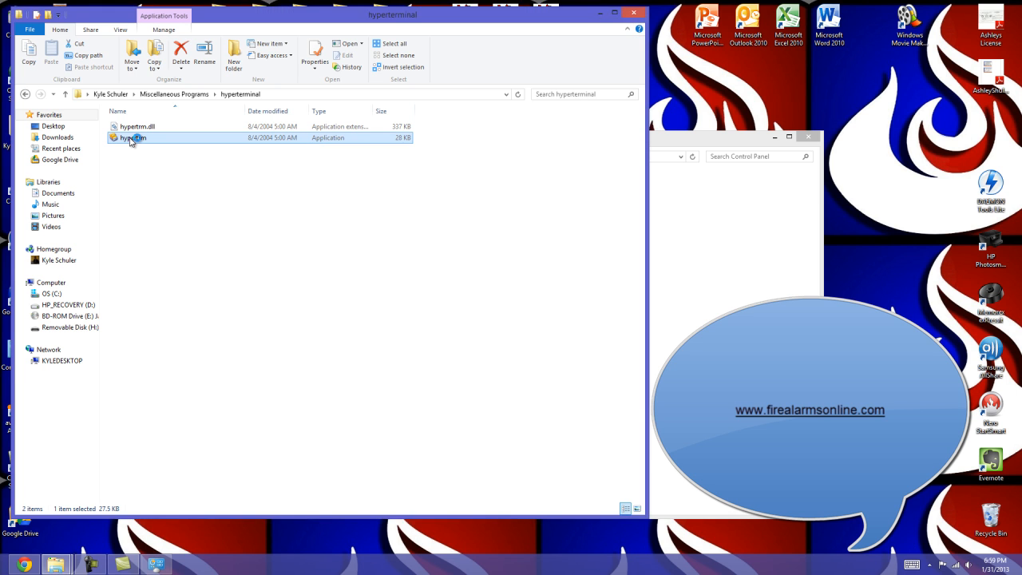
{"action": "double_click", "coordinate": [132, 137]}
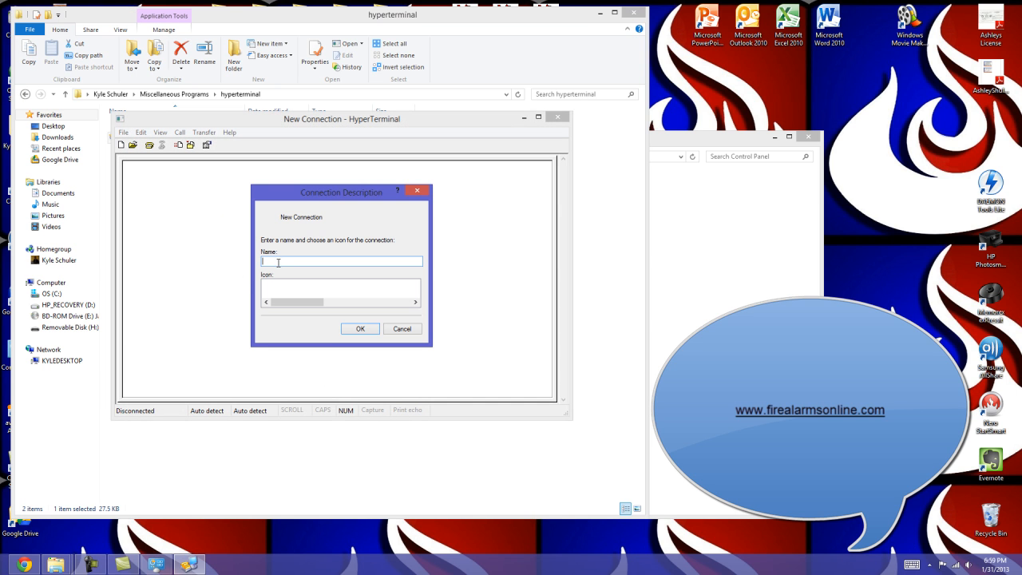
{"action": "mouse_move", "coordinate": [225, 287]}
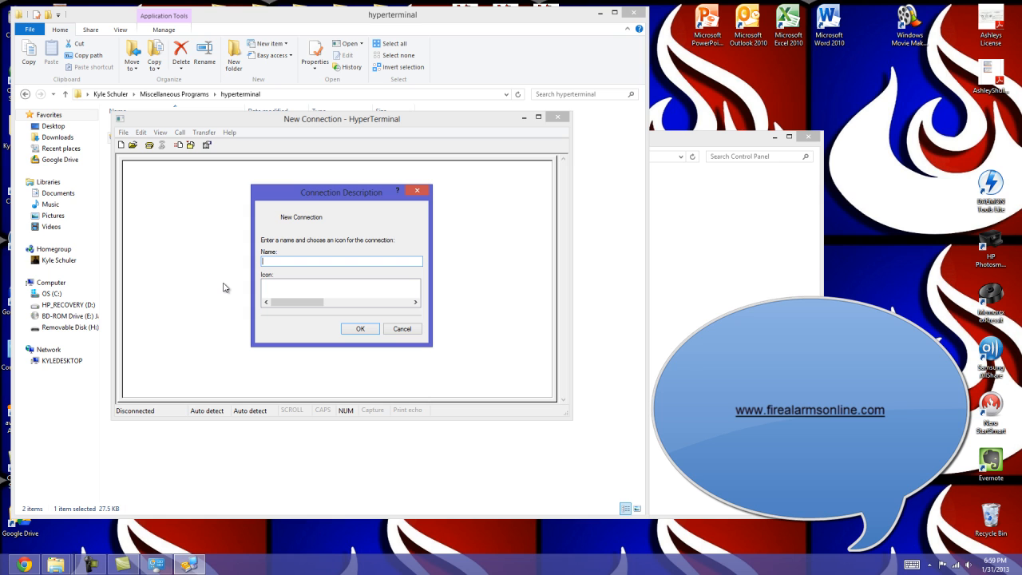
{"action": "type", "text": "FC"}
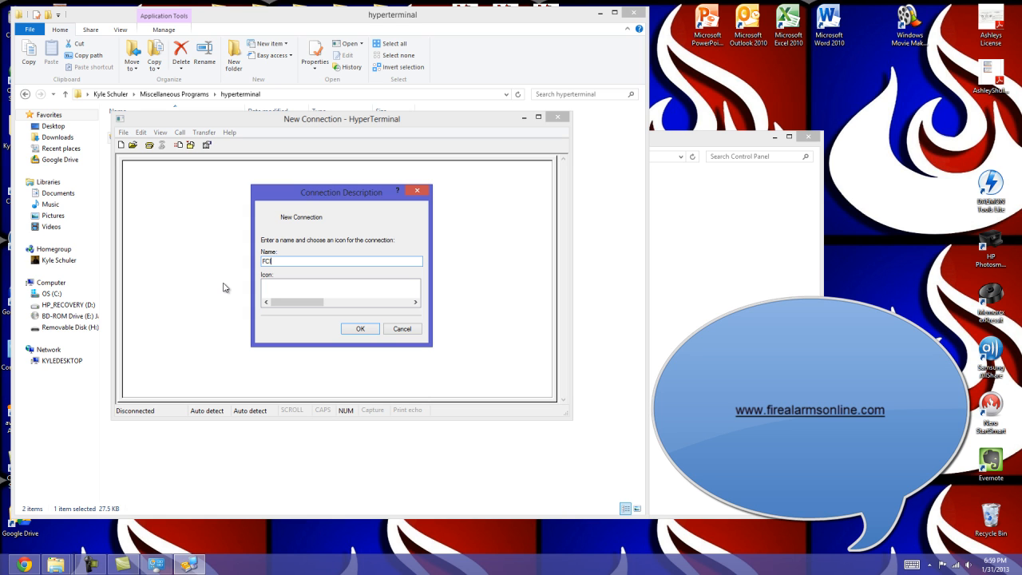
{"action": "type", "text": "7100"}
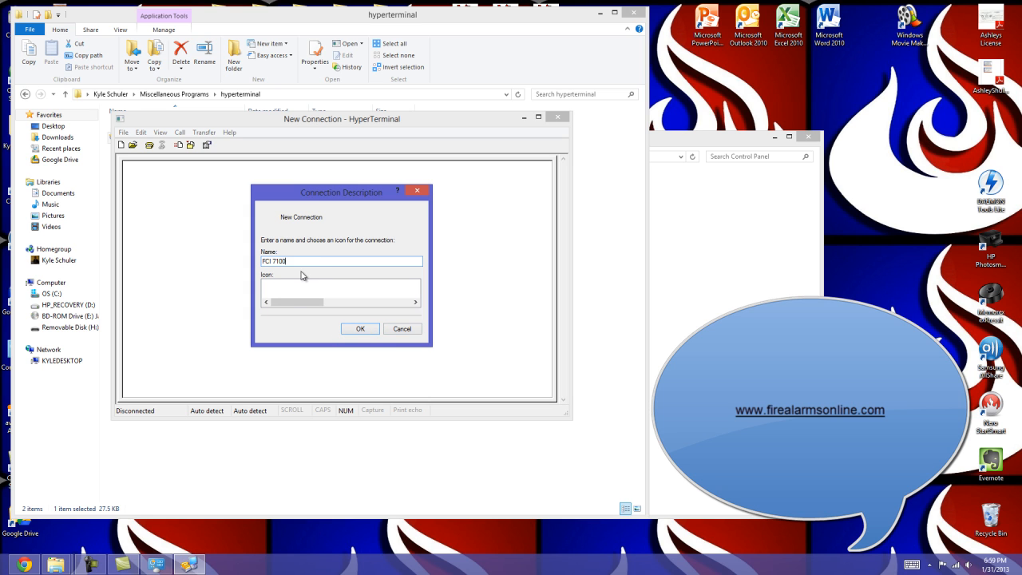
{"action": "mouse_move", "coordinate": [313, 297]}
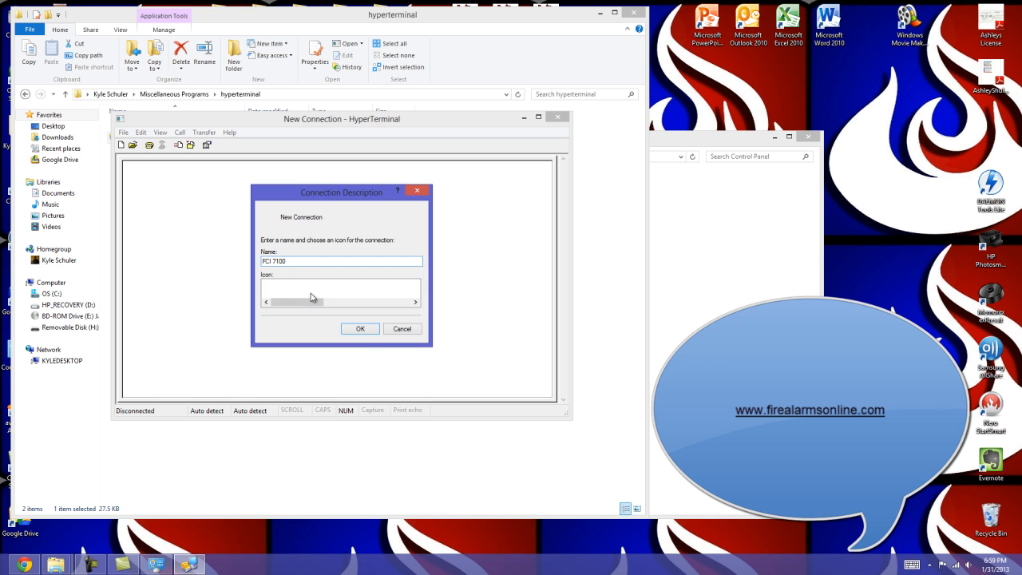
{"action": "left_click", "coordinate": [361, 329]}
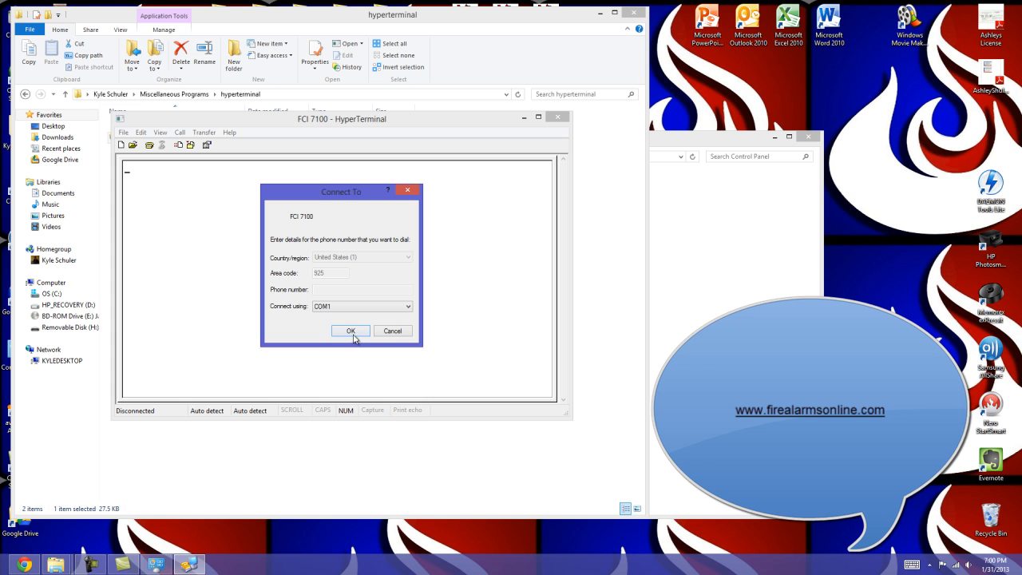
Configure COM1 for 9600 bits per second with flow control None, and connect.
{"action": "left_click", "coordinate": [350, 331]}
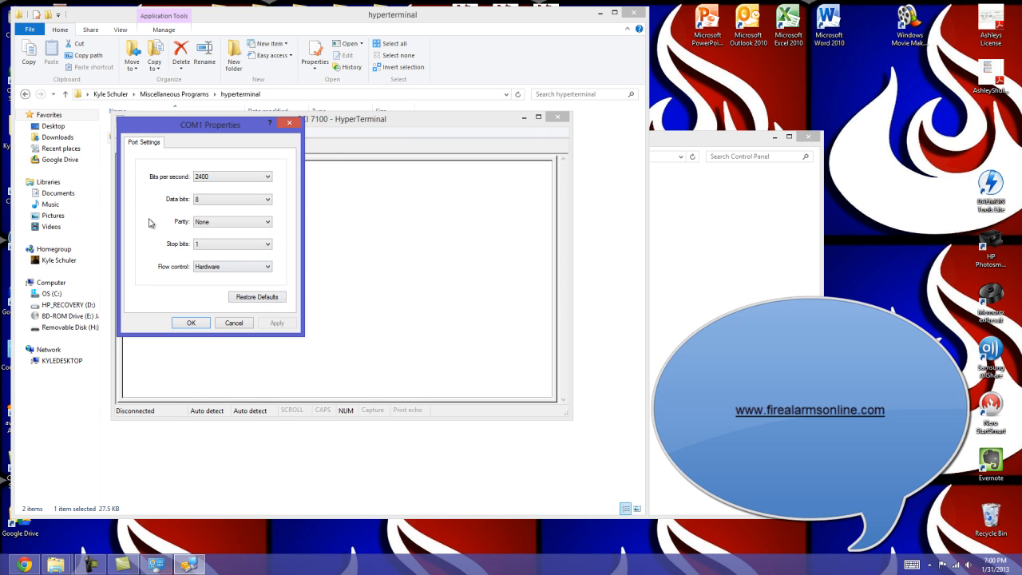
{"action": "mouse_move", "coordinate": [173, 183]}
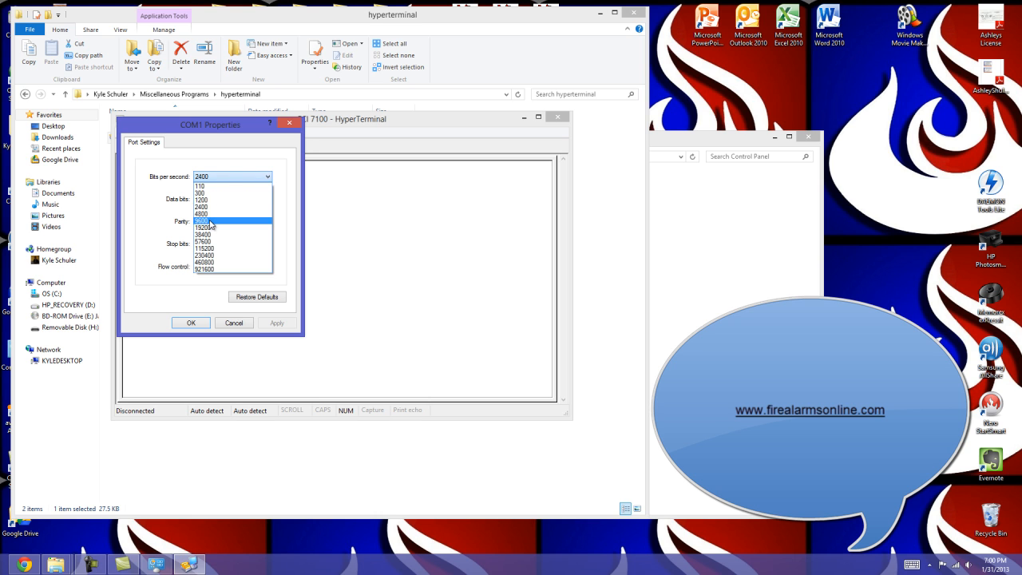
{"action": "left_click", "coordinate": [202, 220]}
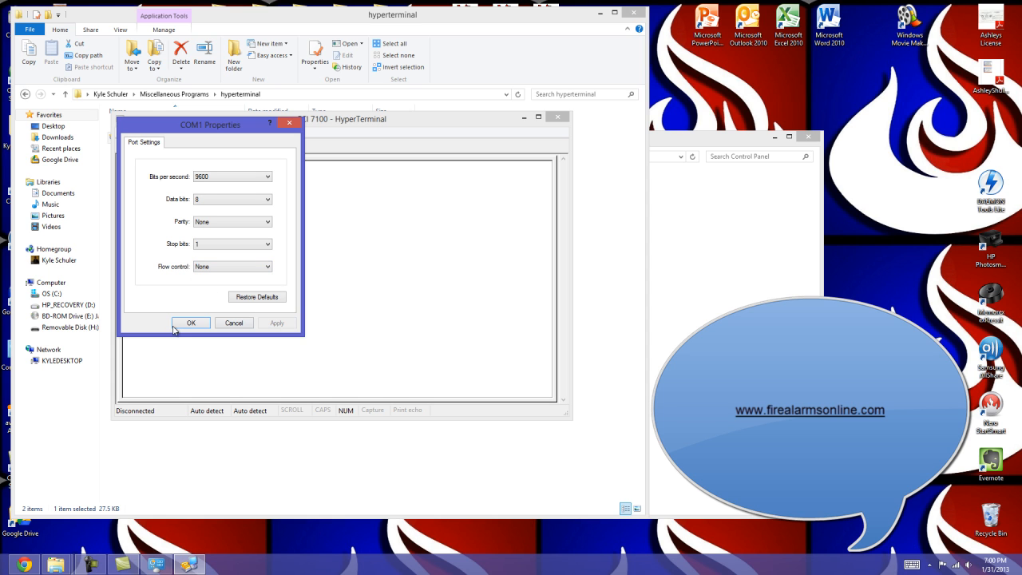
{"action": "left_click", "coordinate": [190, 323]}
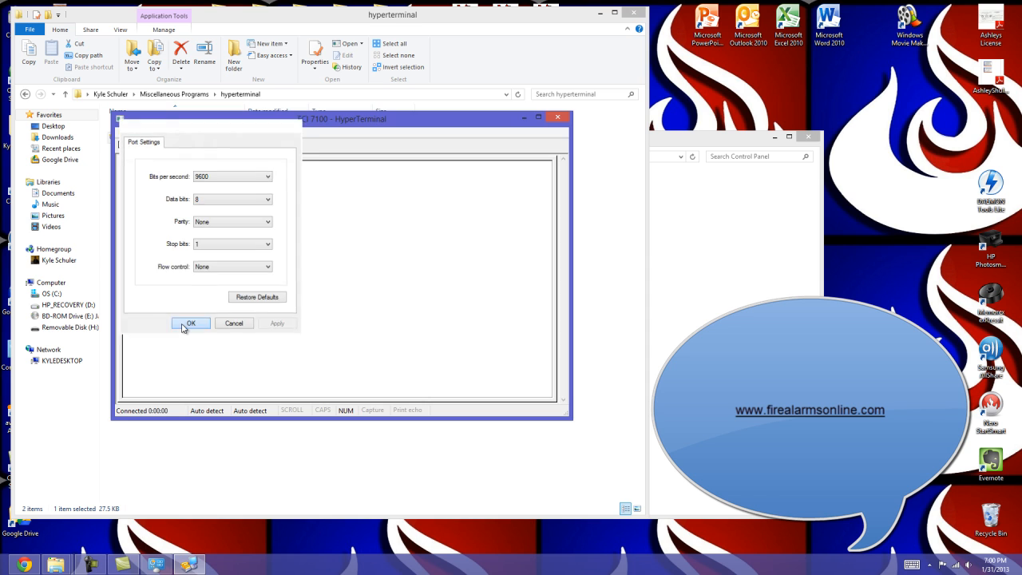
{"action": "left_click", "coordinate": [191, 323]}
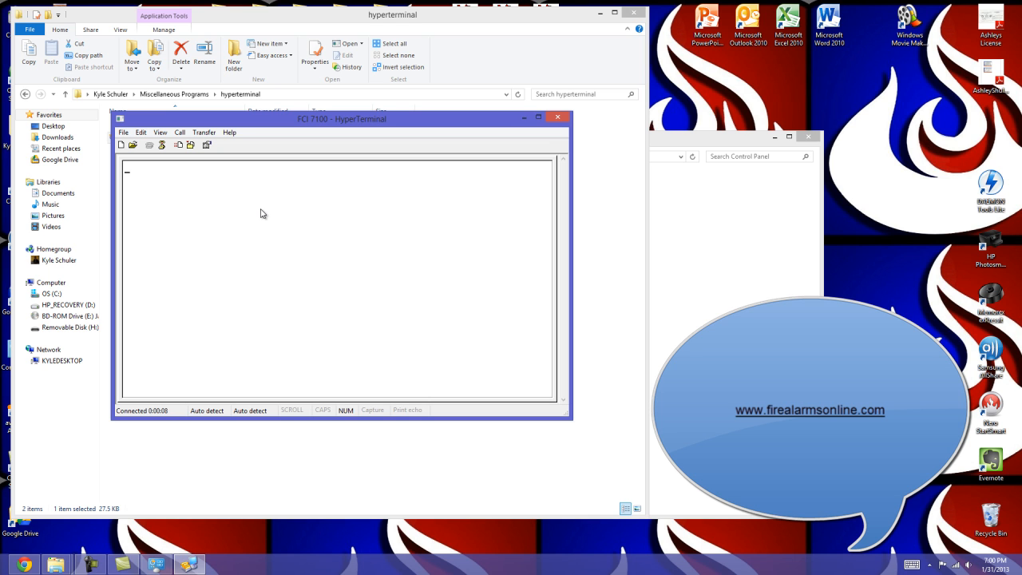
{"action": "mouse_move", "coordinate": [236, 223]}
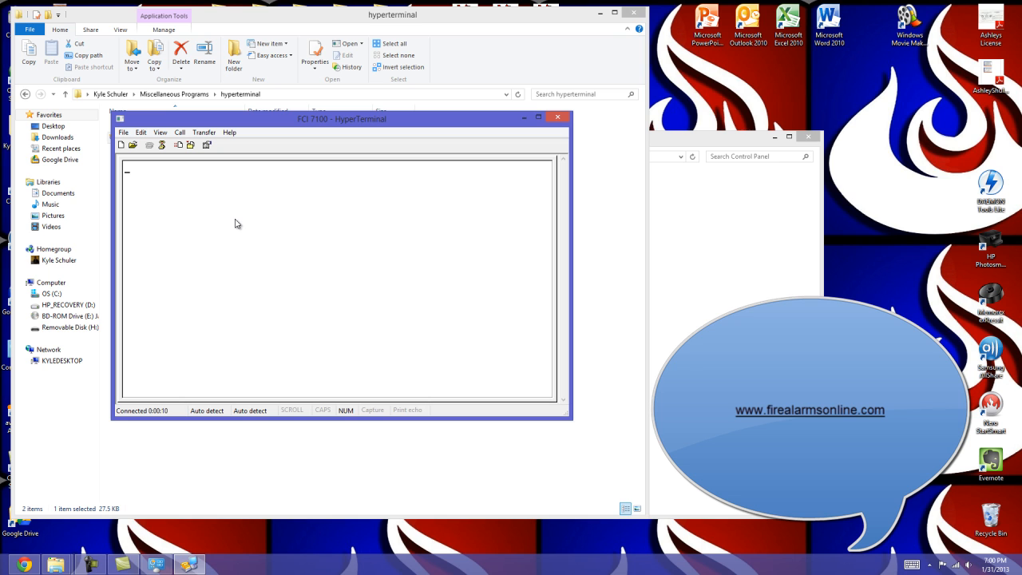
{"action": "mouse_move", "coordinate": [210, 197]}
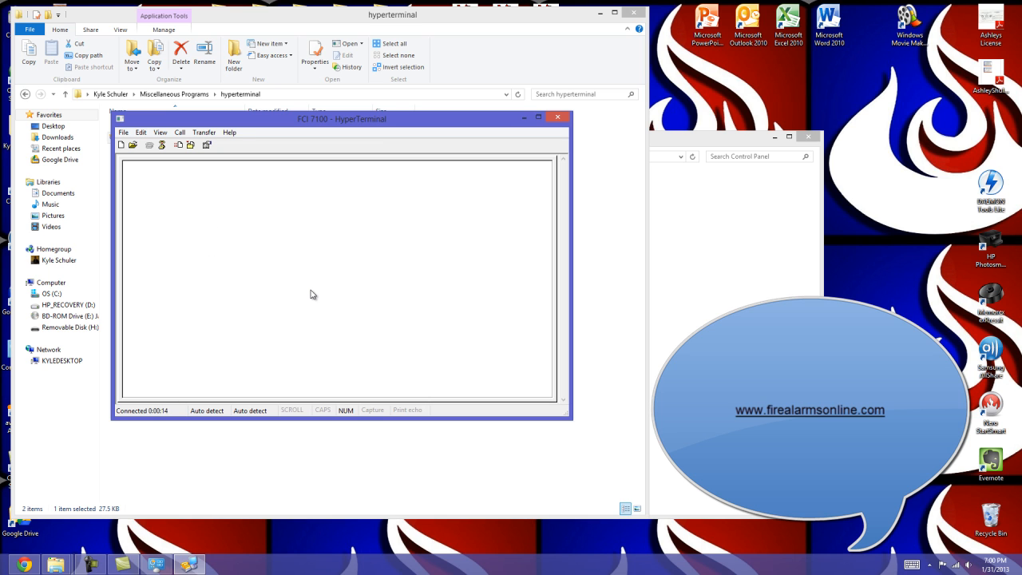
{"action": "mouse_move", "coordinate": [306, 248]}
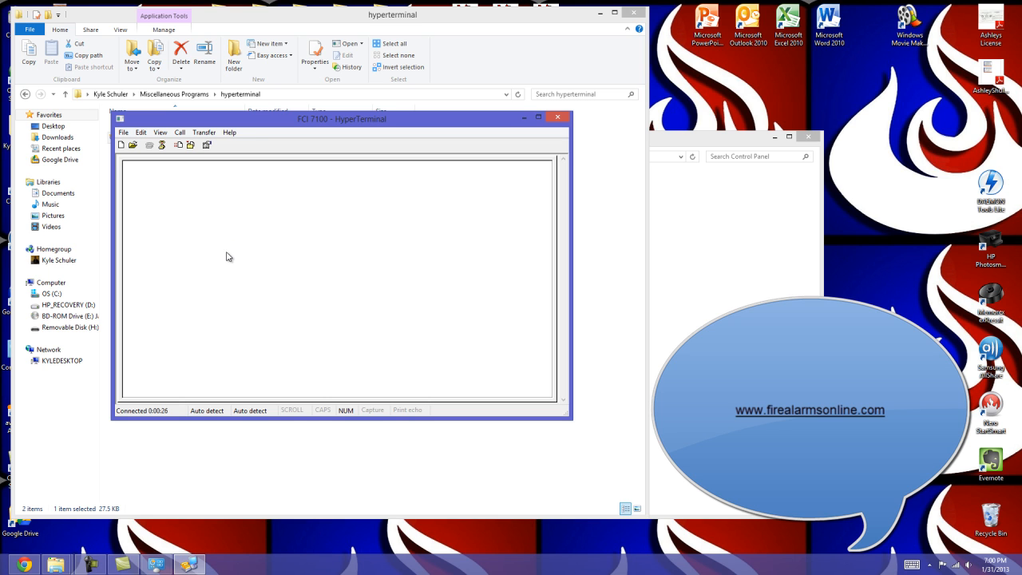
{"action": "mouse_move", "coordinate": [206, 280]}
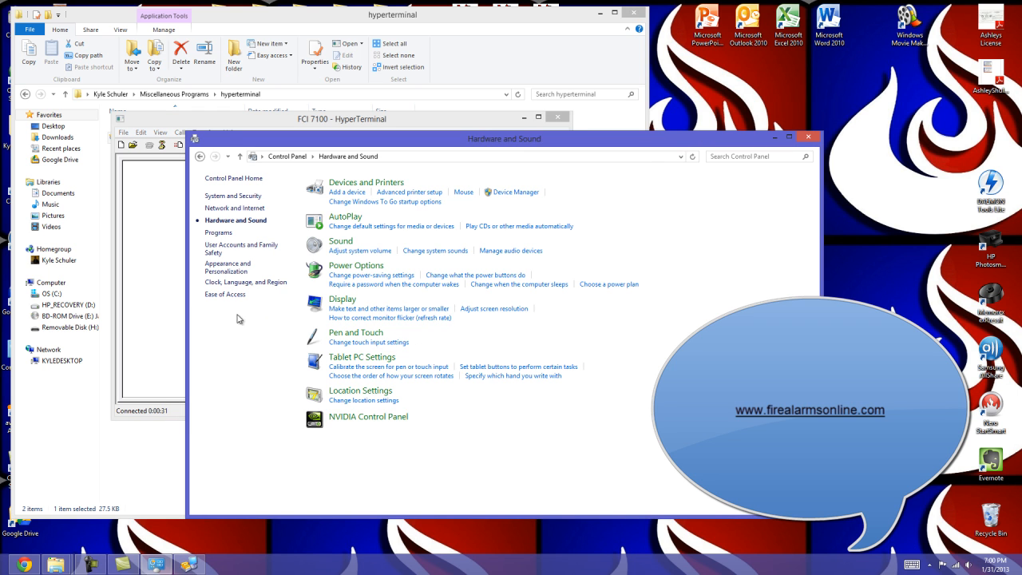
{"action": "mouse_move", "coordinate": [244, 229]}
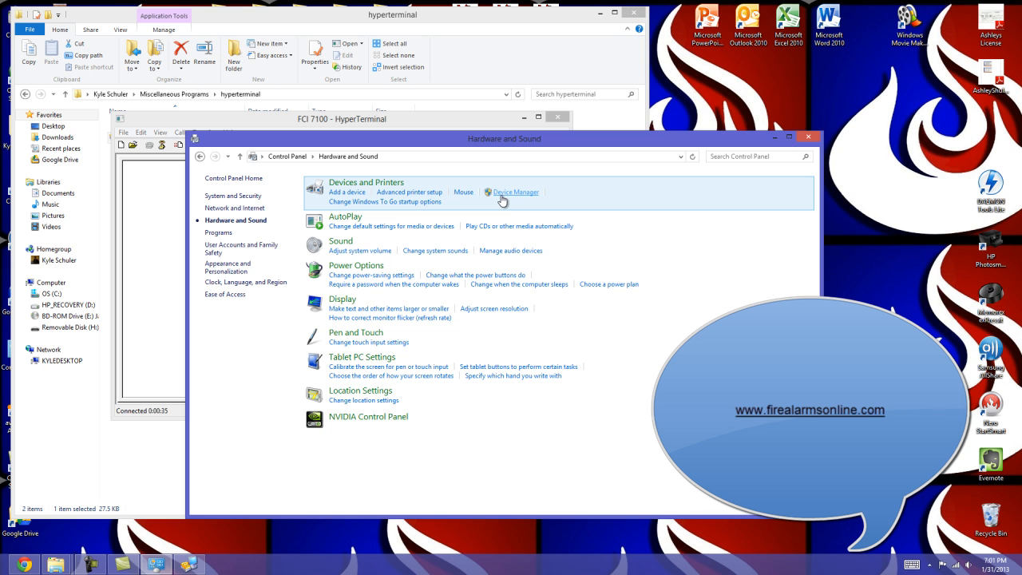
Show the Port Settings tab of Communications Port (COM1) under Ports (COM & LPT).
{"action": "left_click", "coordinate": [515, 191]}
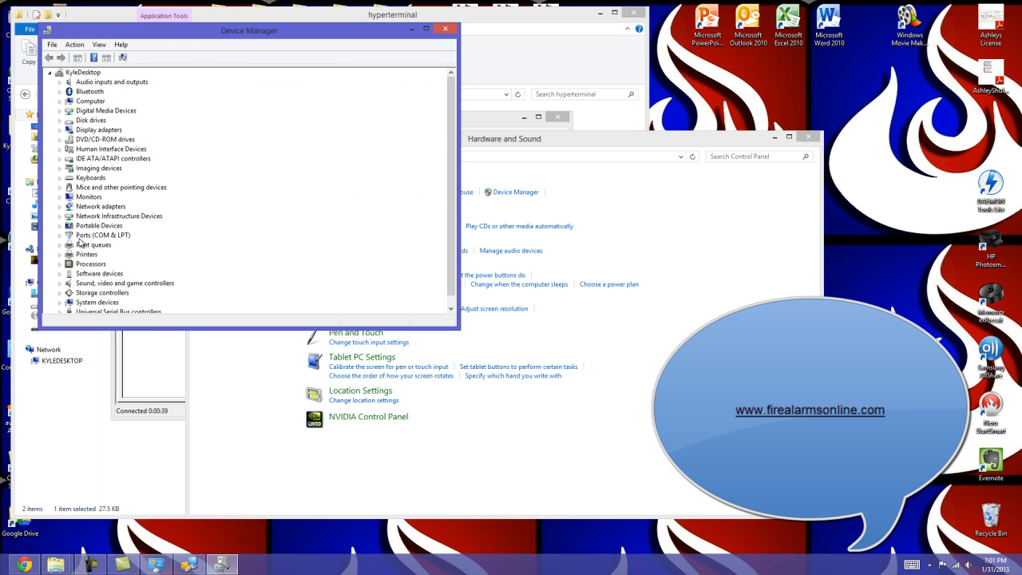
{"action": "left_click", "coordinate": [60, 234]}
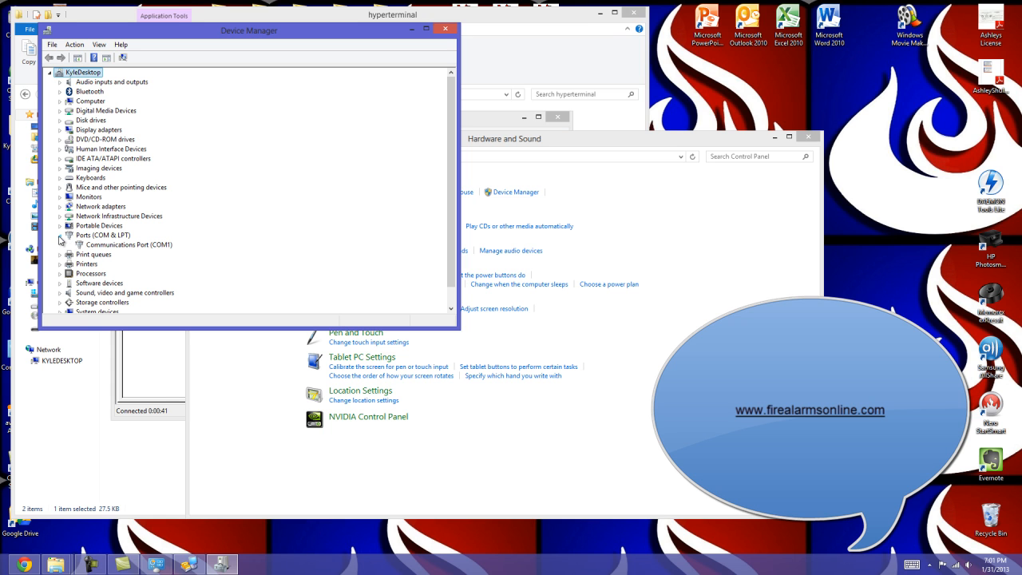
{"action": "mouse_move", "coordinate": [155, 249]}
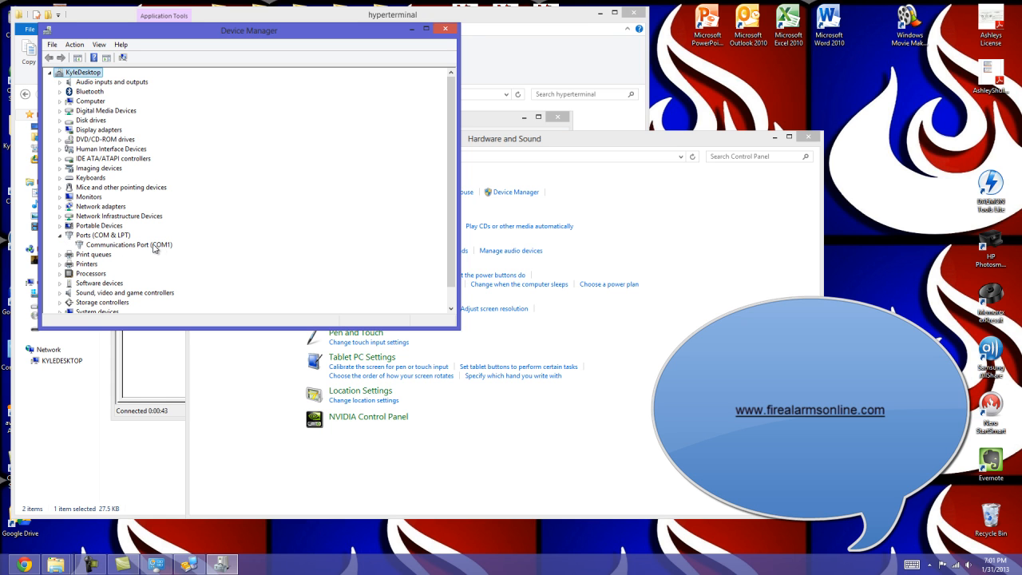
{"action": "right_click", "coordinate": [128, 245]}
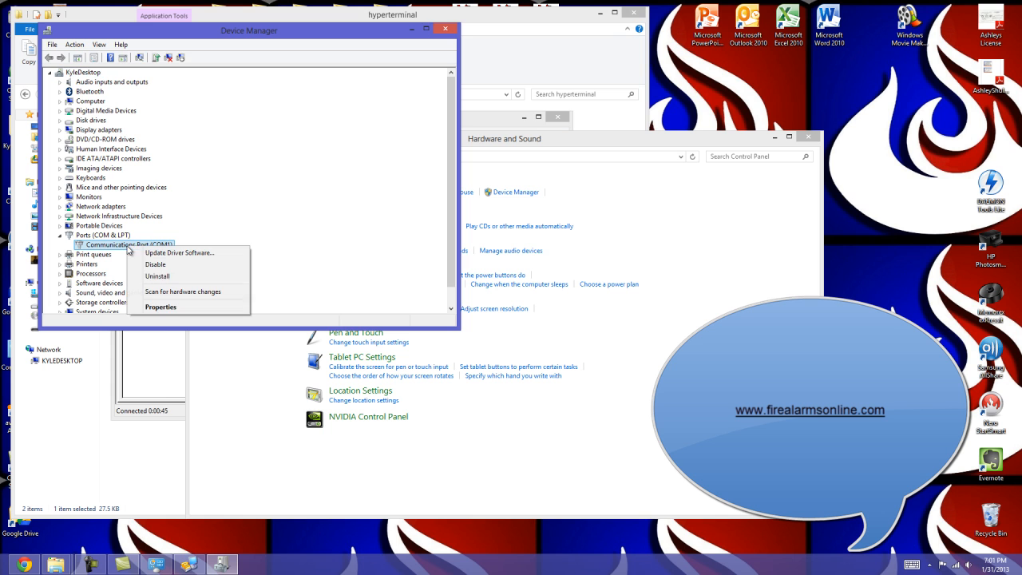
{"action": "left_click", "coordinate": [160, 307]}
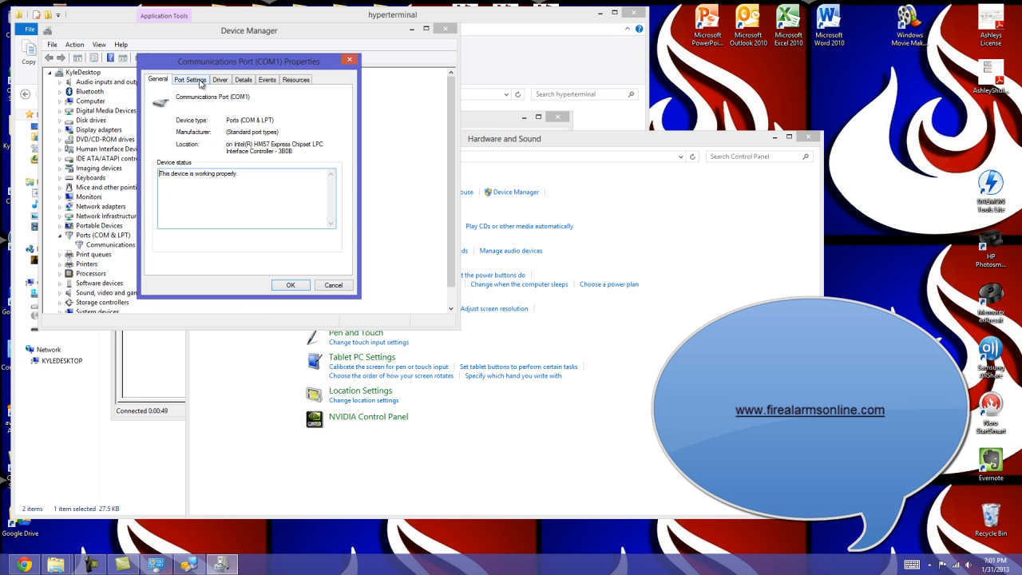
{"action": "left_click", "coordinate": [190, 79]}
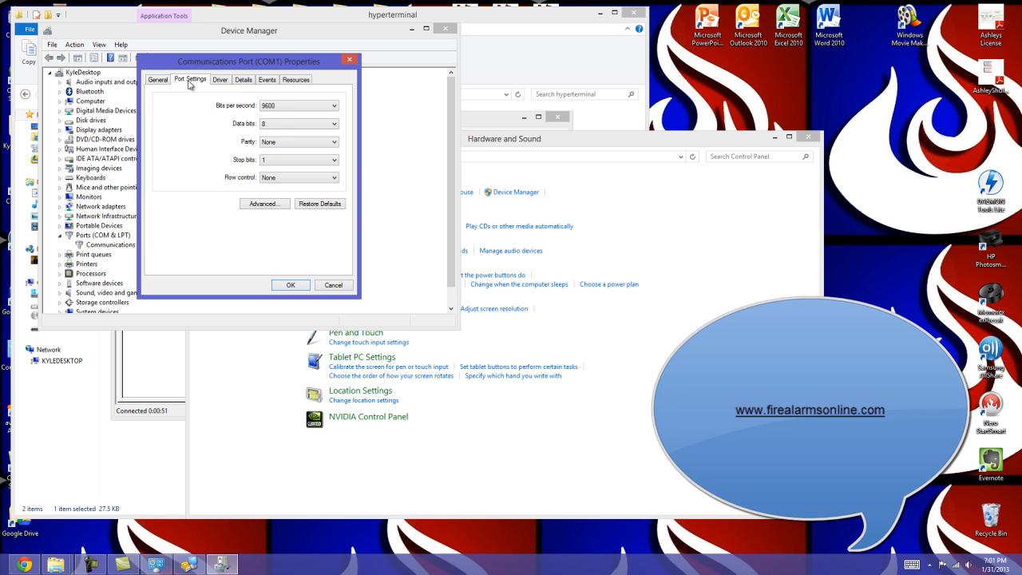
{"action": "mouse_move", "coordinate": [245, 131]}
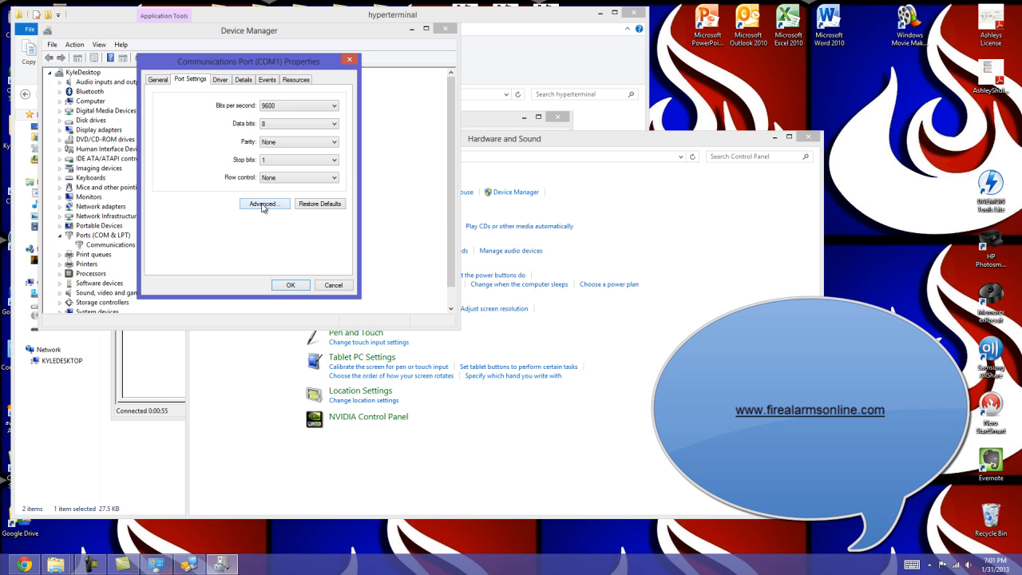
Set COM1's advanced Receive Buffer to 8 and Transmit Buffer to 11, and confirm.
{"action": "left_click", "coordinate": [264, 203]}
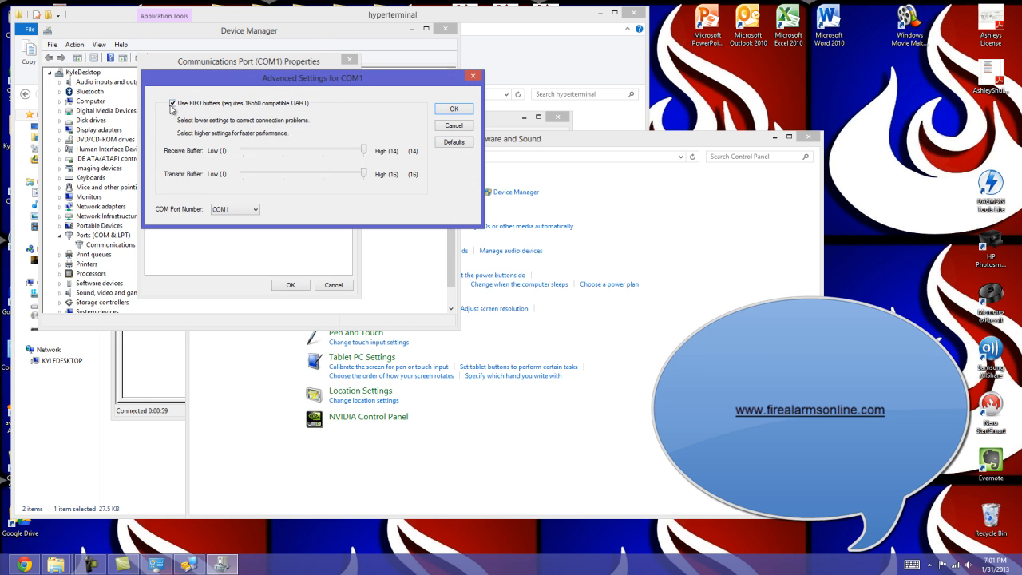
{"action": "mouse_move", "coordinate": [301, 180]}
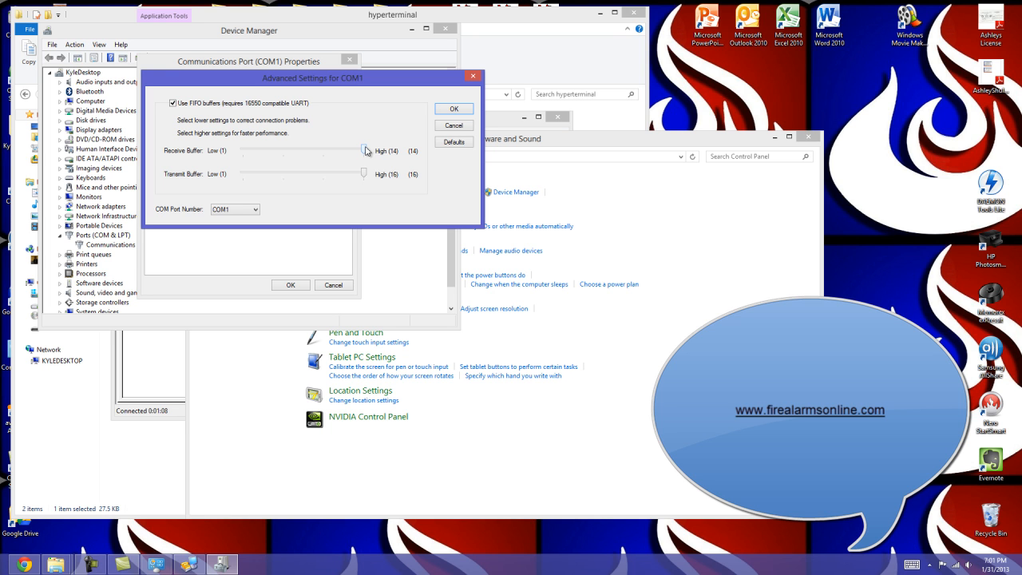
{"action": "left_click_drag", "start_coordinate": [364, 150], "coordinate": [324, 149]}
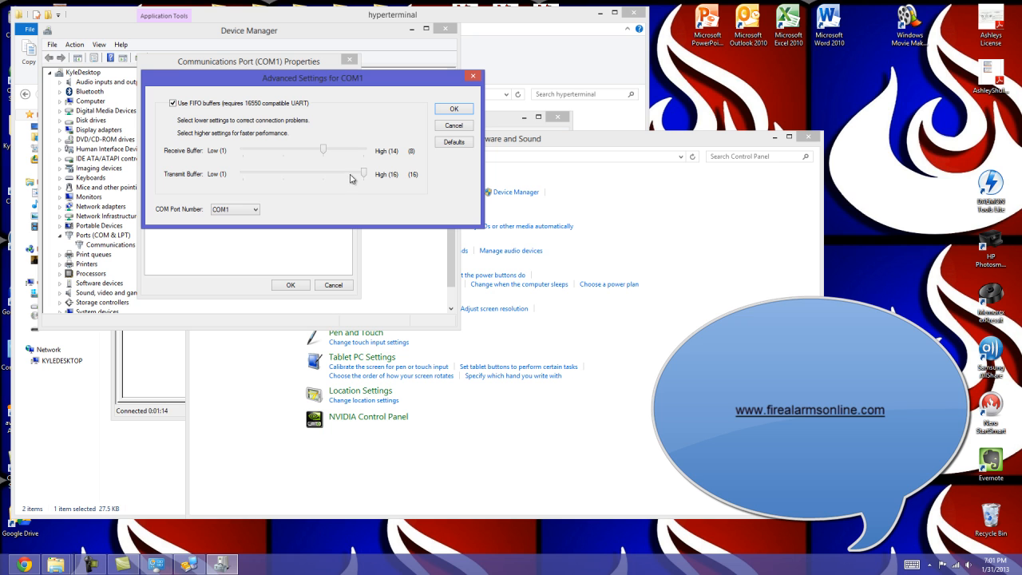
{"action": "left_click_drag", "start_coordinate": [365, 173], "coordinate": [358, 173]}
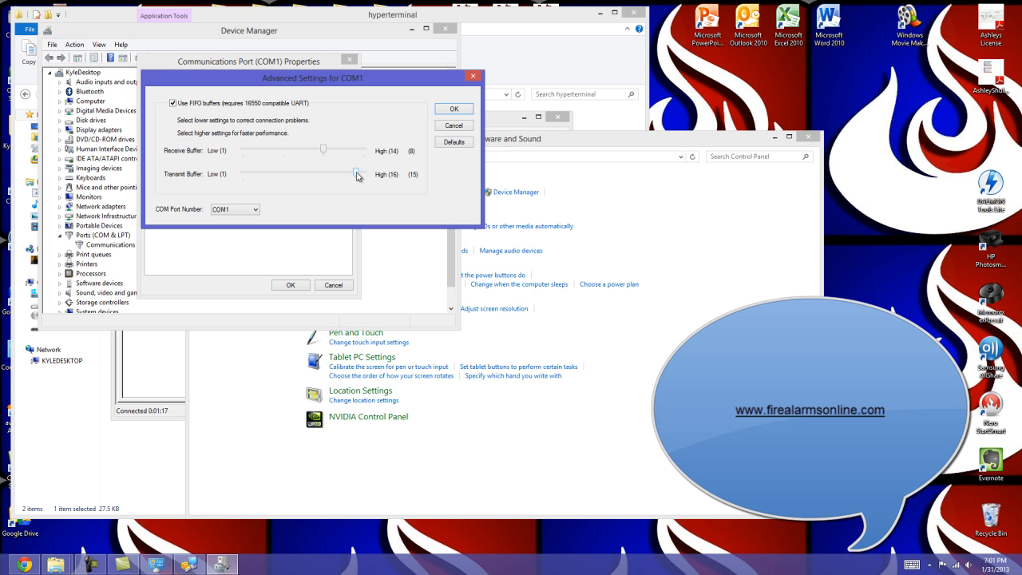
{"action": "left_click_drag", "start_coordinate": [358, 174], "coordinate": [336, 175]}
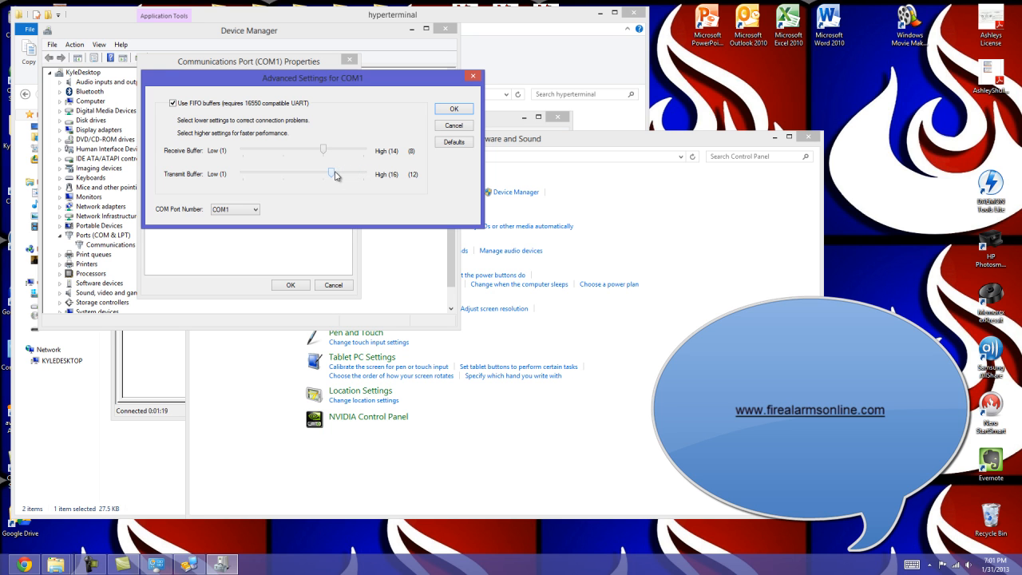
{"action": "mouse_move", "coordinate": [330, 175]}
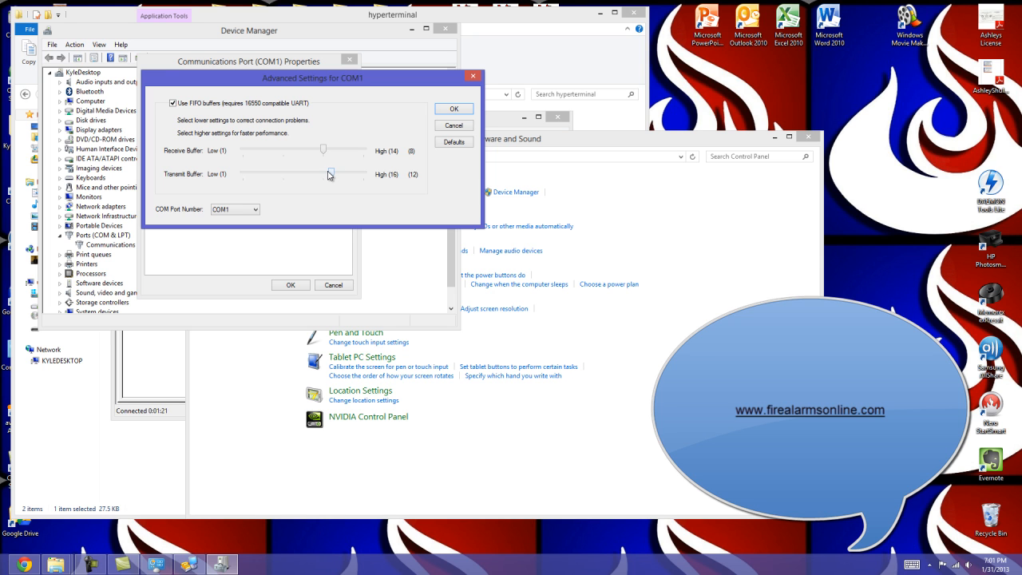
{"action": "left_click_drag", "start_coordinate": [330, 173], "coordinate": [323, 173]}
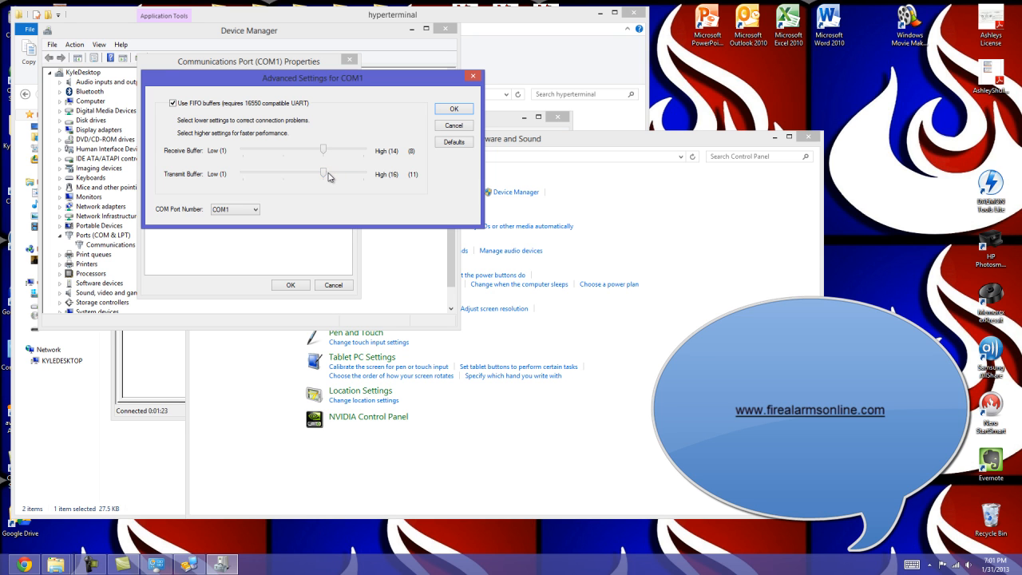
{"action": "mouse_move", "coordinate": [342, 189]}
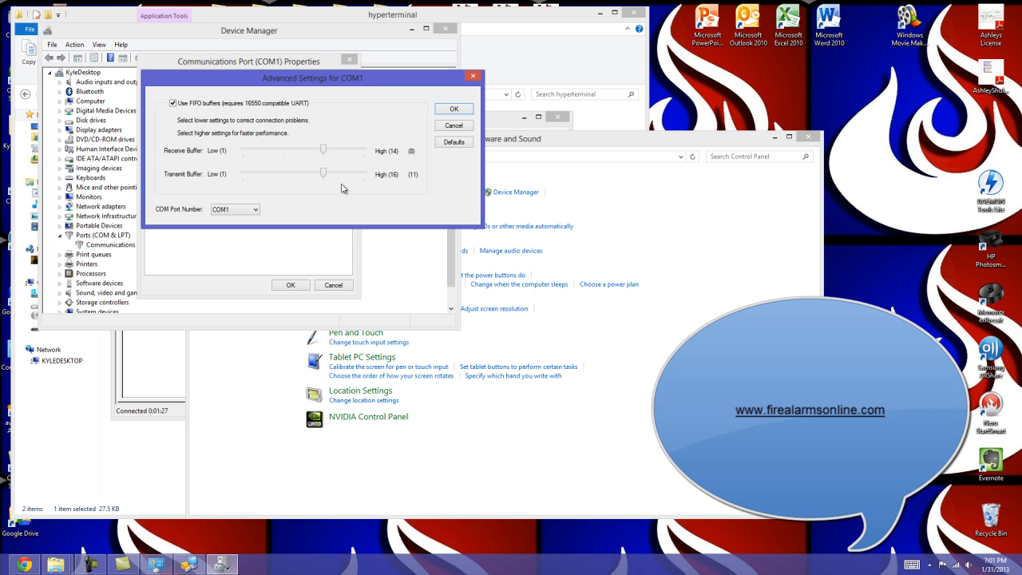
{"action": "mouse_move", "coordinate": [292, 197]}
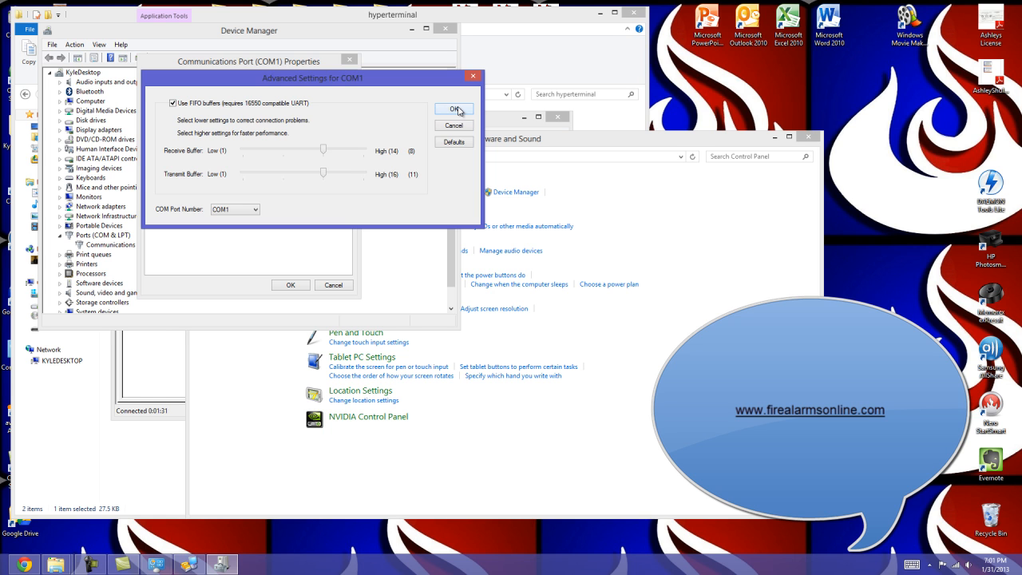
{"action": "left_click", "coordinate": [454, 110]}
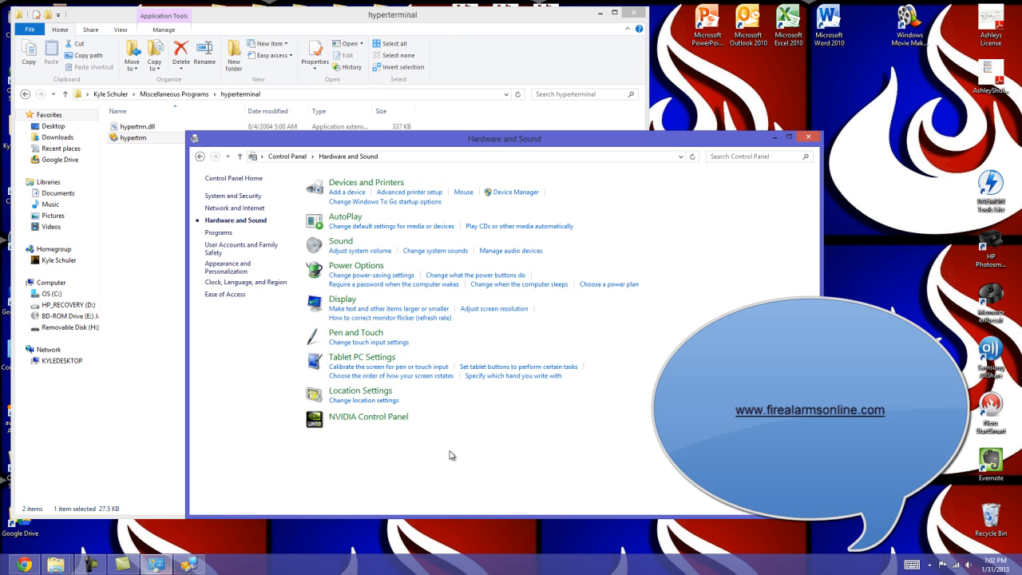
Restore the connected FCI 7100 HyperTerminal window to the front.
{"action": "double_click", "coordinate": [132, 138]}
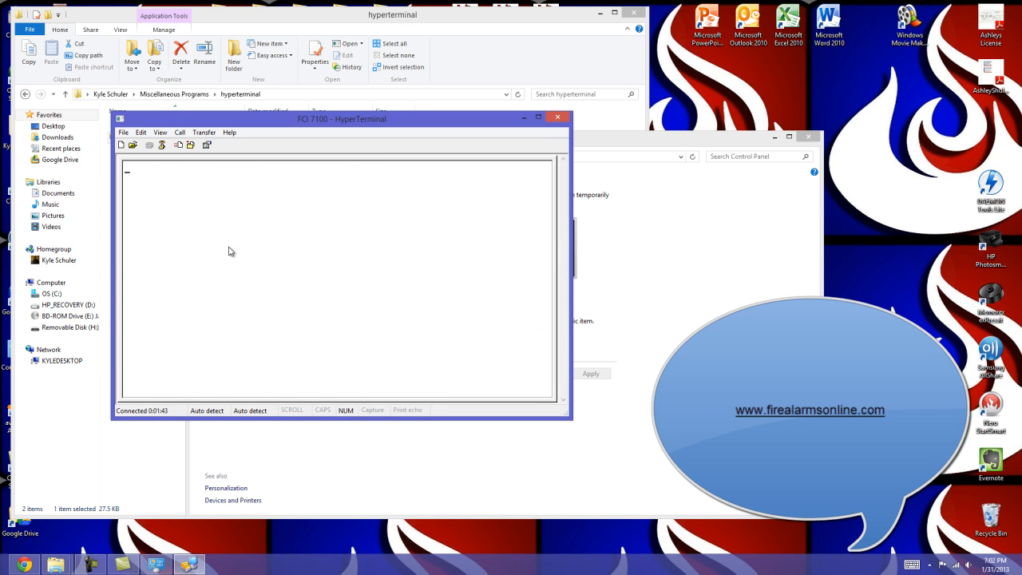
{"action": "mouse_move", "coordinate": [259, 261]}
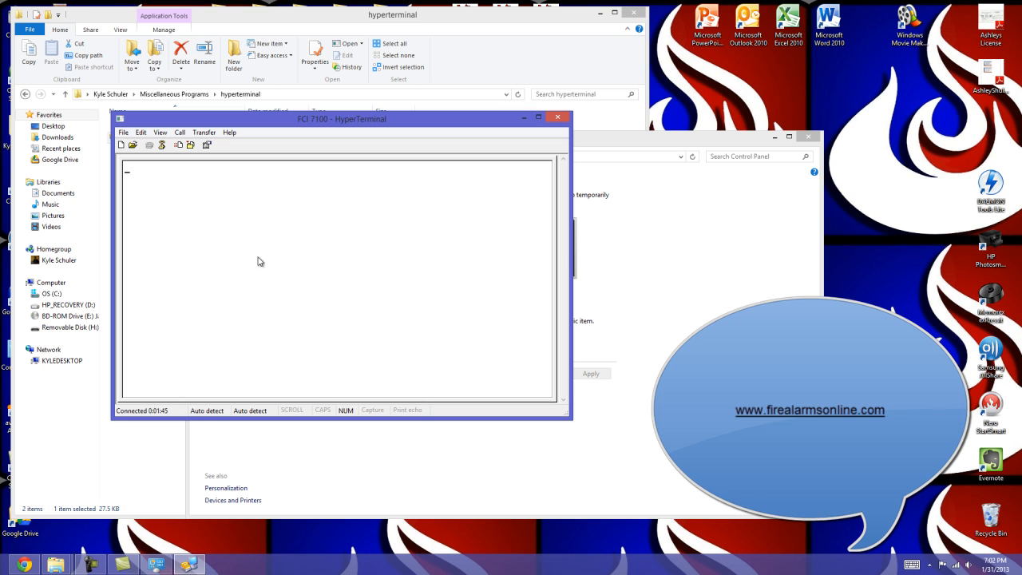
{"action": "mouse_move", "coordinate": [233, 197]}
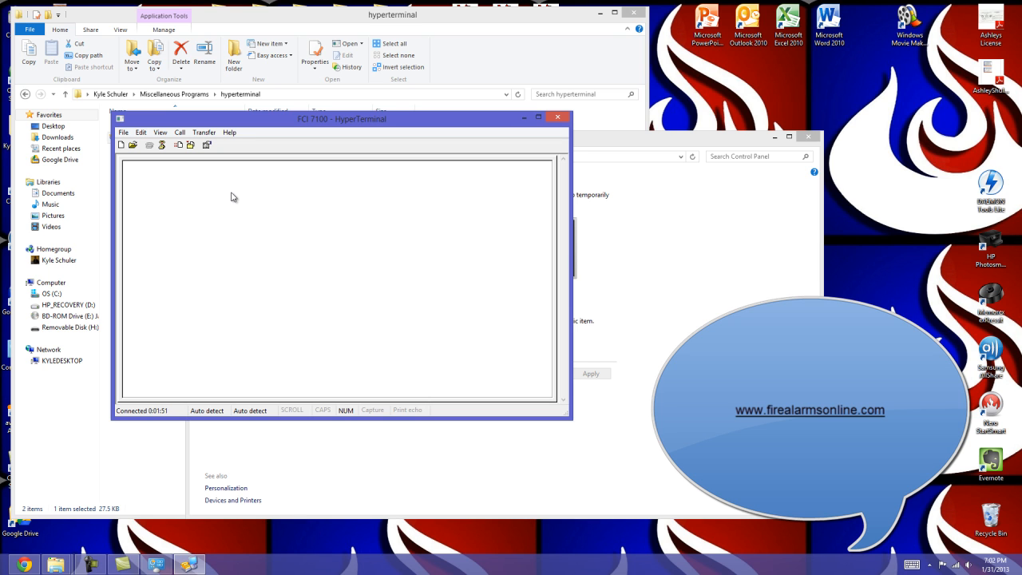
{"action": "mouse_move", "coordinate": [262, 277]}
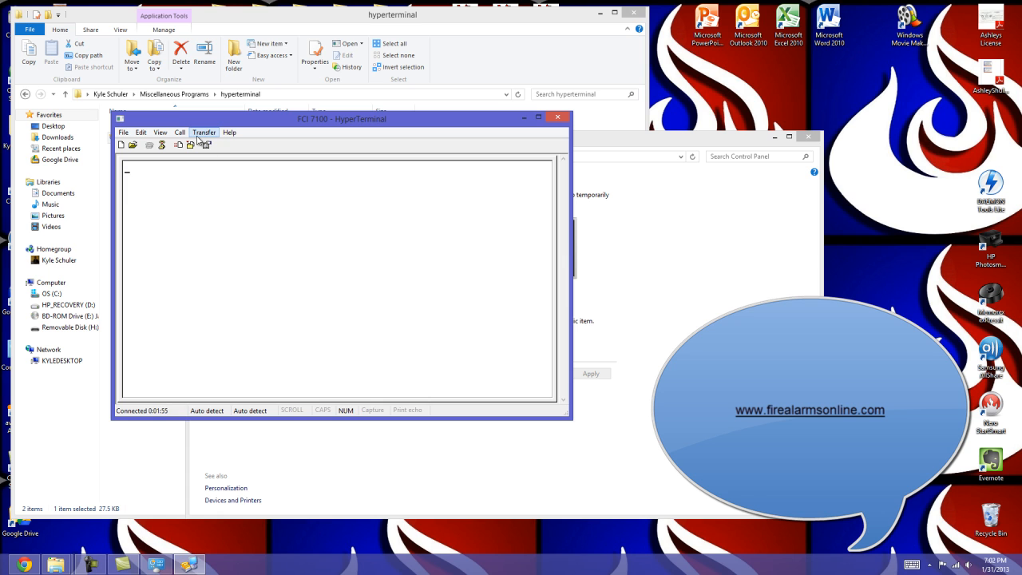
Show the Transfer menu's send, receive and capture options for FCI 7100.
{"action": "left_click", "coordinate": [204, 132]}
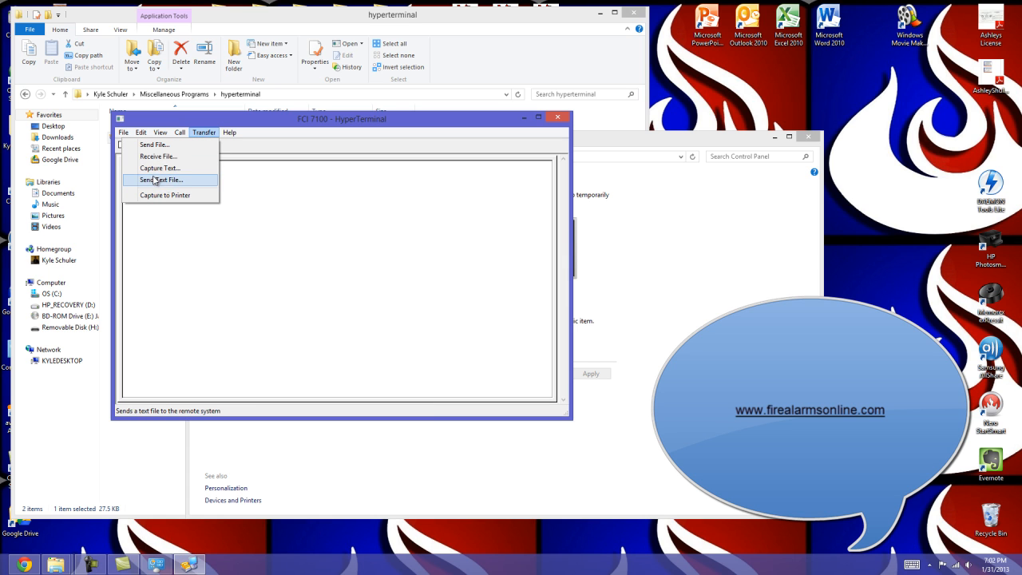
{"action": "mouse_move", "coordinate": [160, 168]}
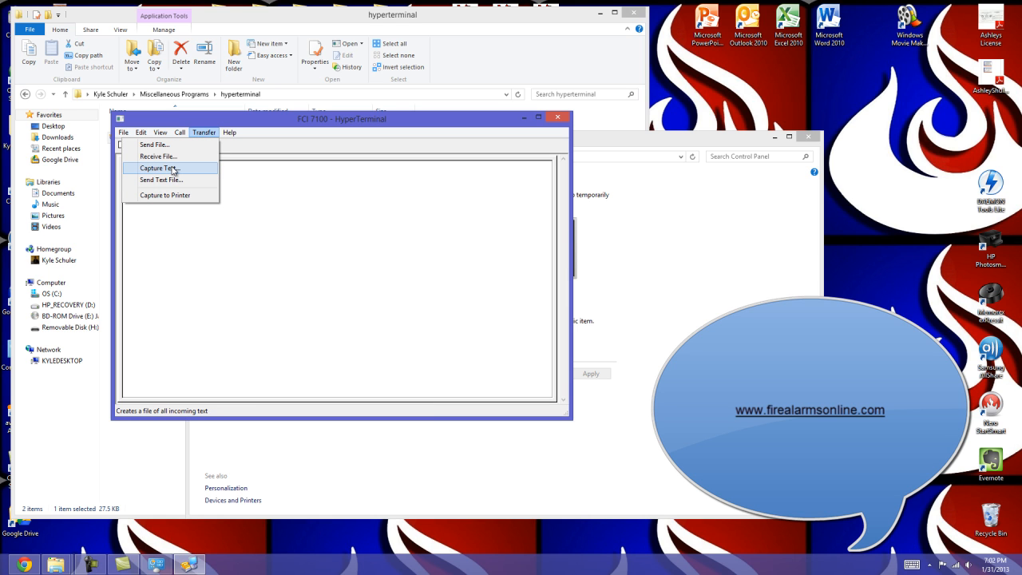